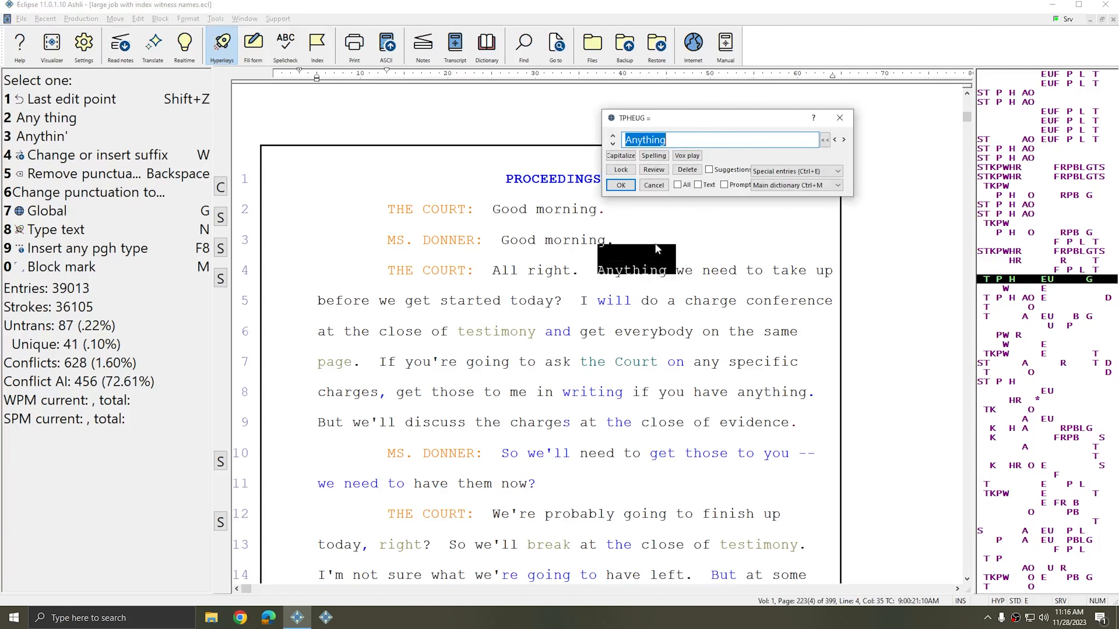
mouse_move(648, 233)
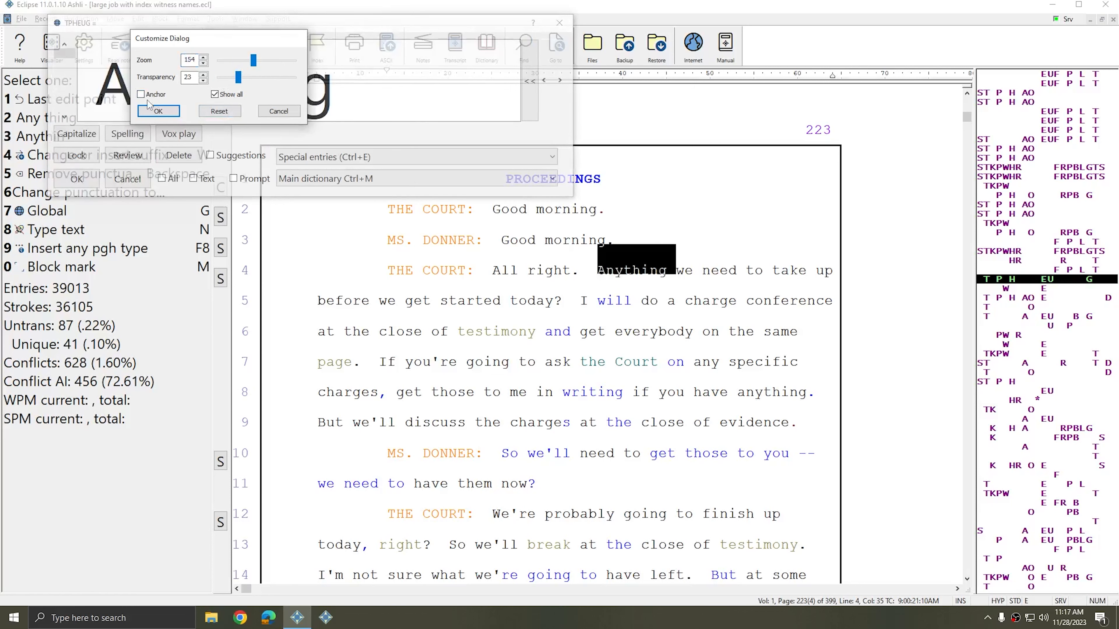
Anchor the Global dialog at Zoom 154 and Transparency 23, and accept the Anything entry.
left_click(142, 93)
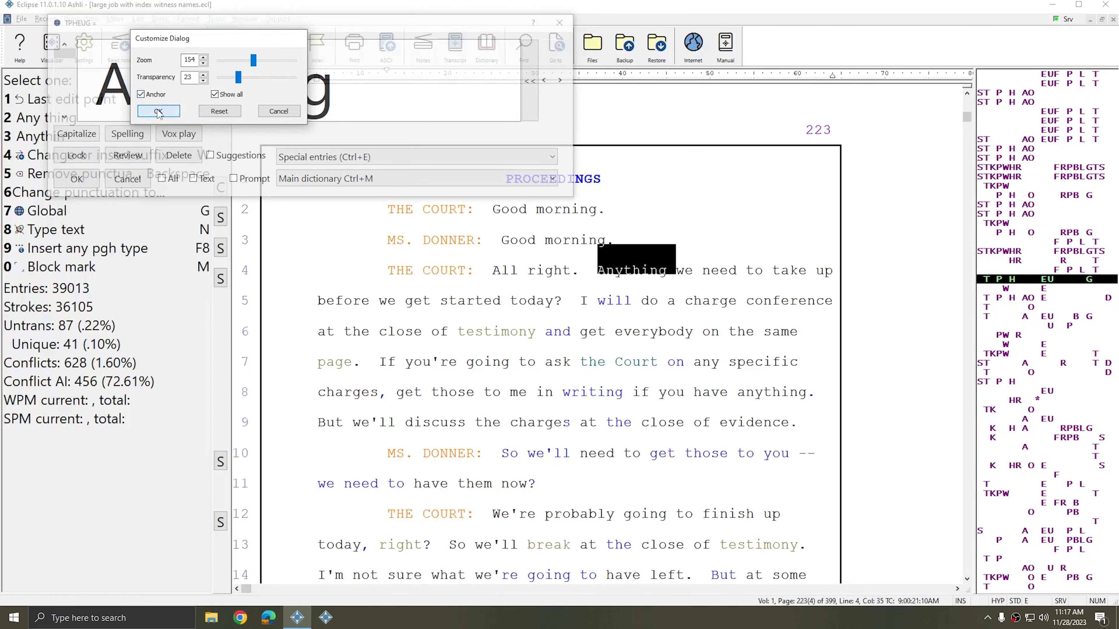
left_click(158, 111)
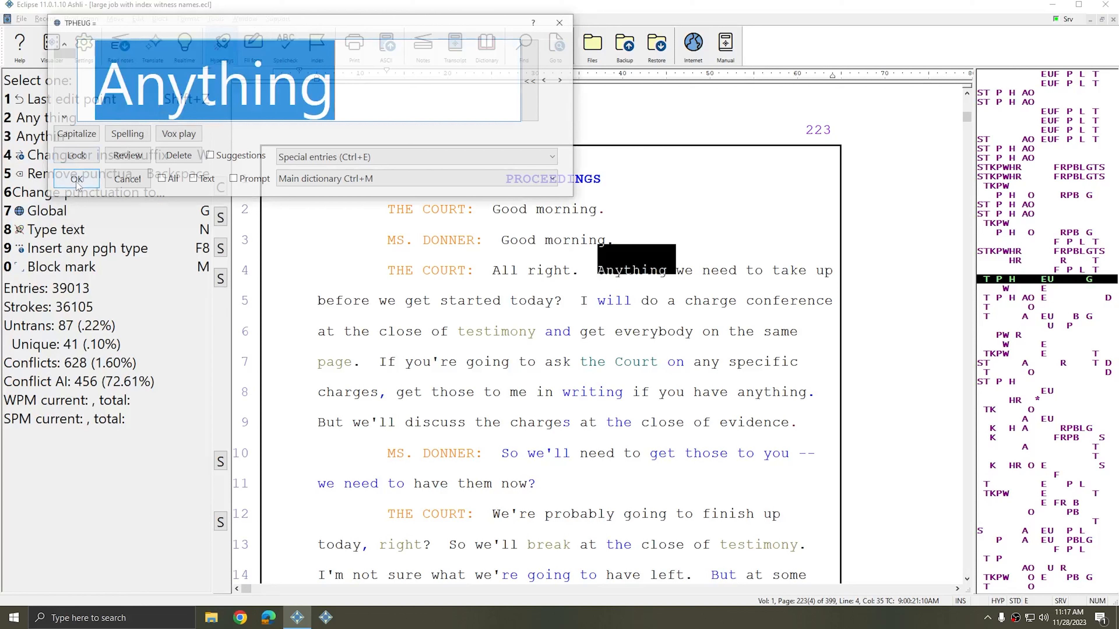
left_click(76, 179)
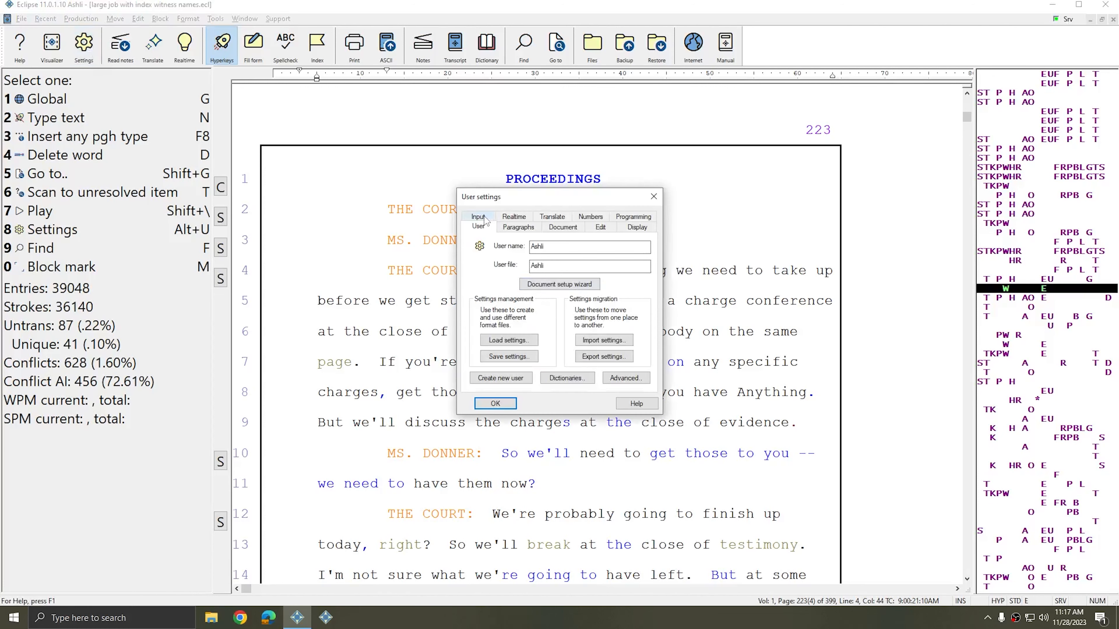
Restore all dialogs to default size and position from Advanced user settings.
left_click(624, 378)
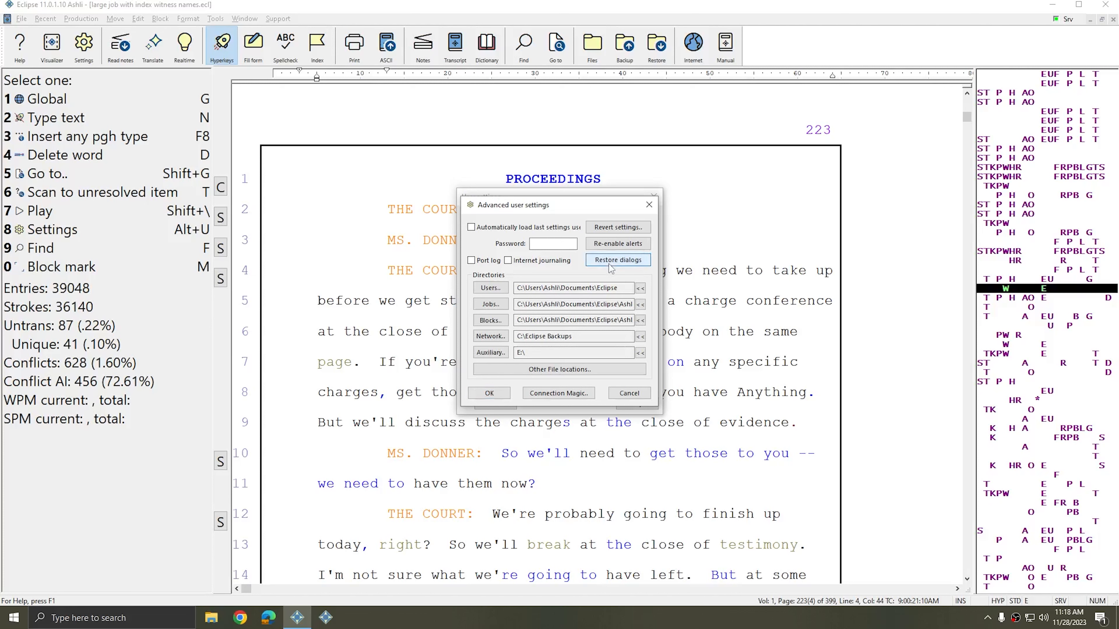
left_click(628, 393)
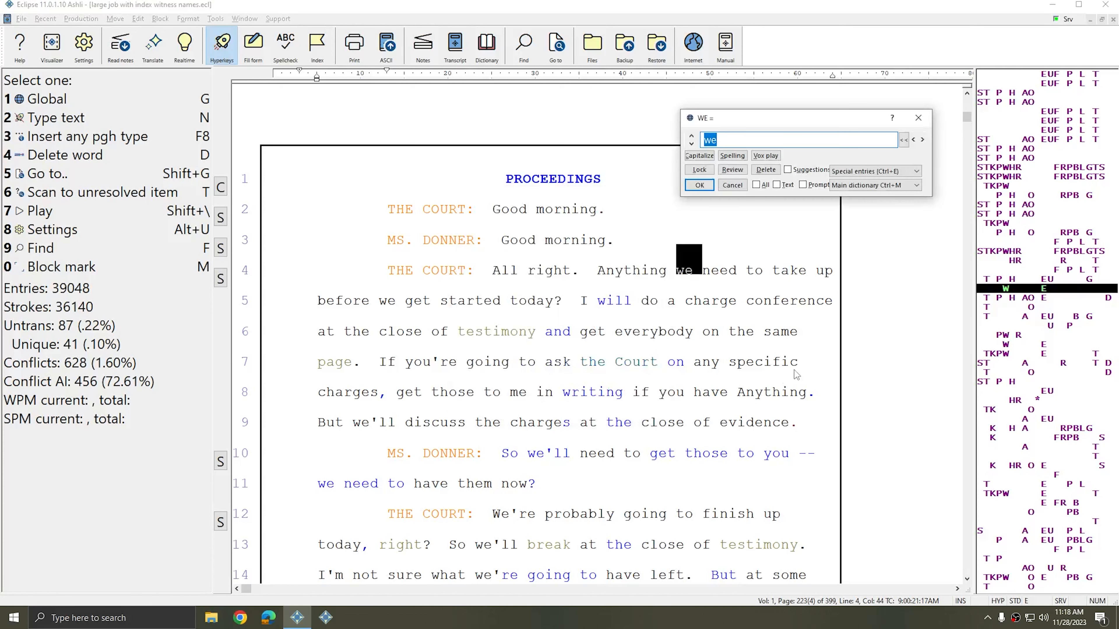
mouse_move(864, 130)
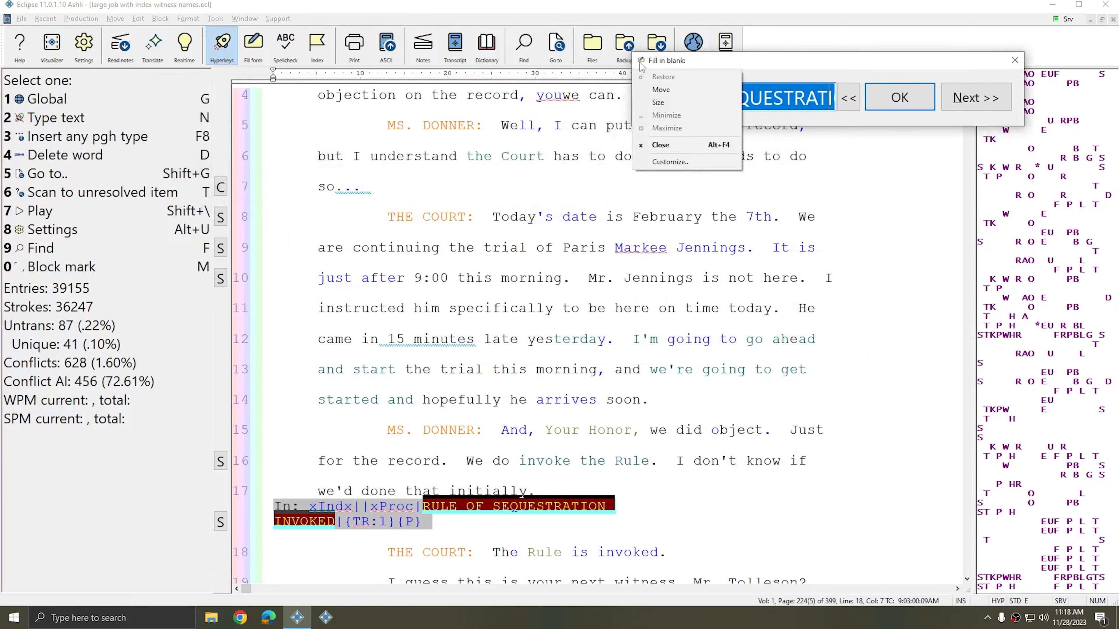
Finish the fill-in-the-blank prompt for RULE OF SEQUESTRATION INVOKED with OK.
left_click(670, 162)
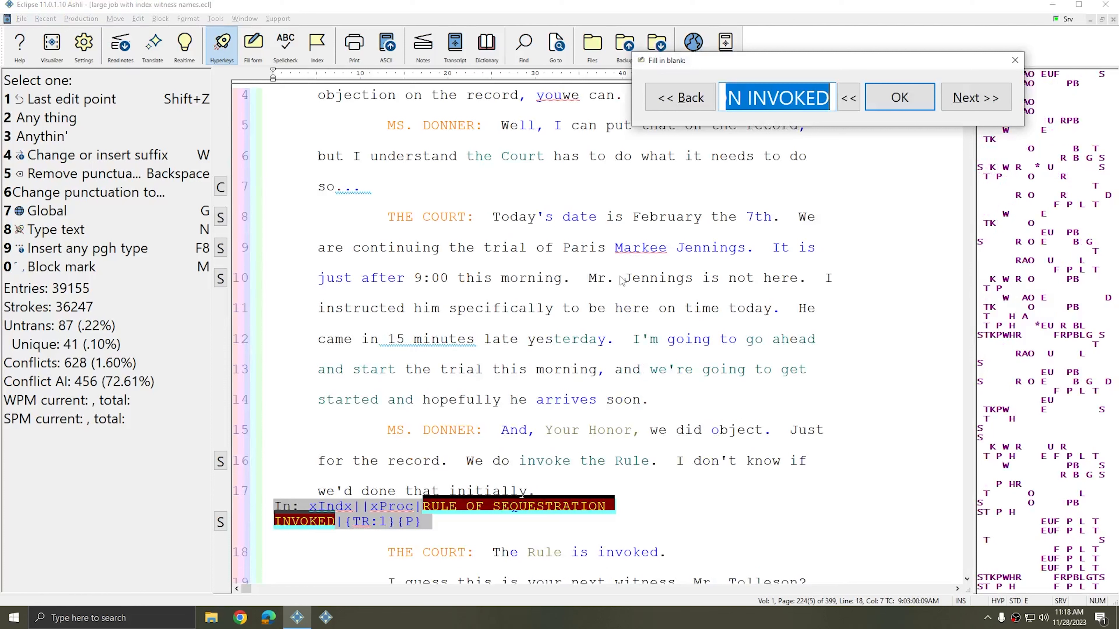
mouse_move(797, 81)
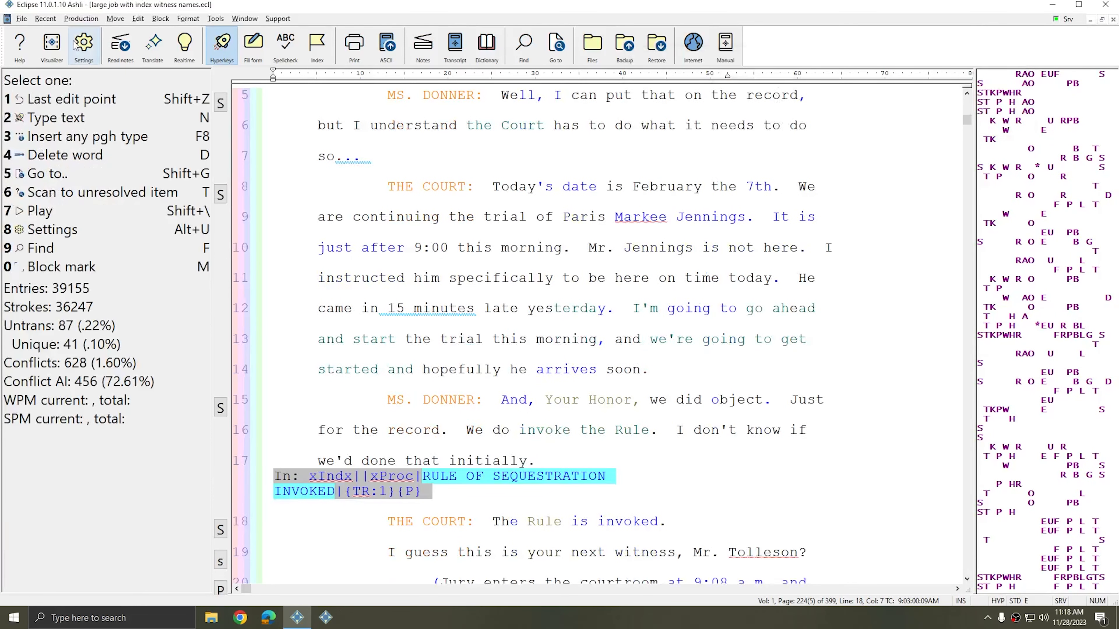
left_click(52, 229)
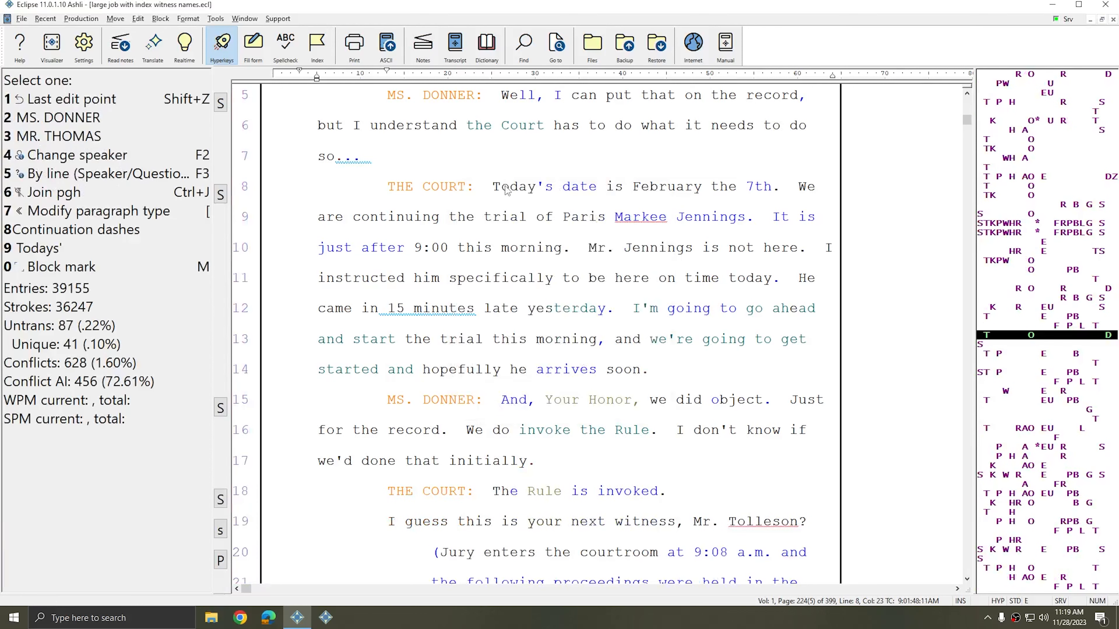
double_click(512, 186)
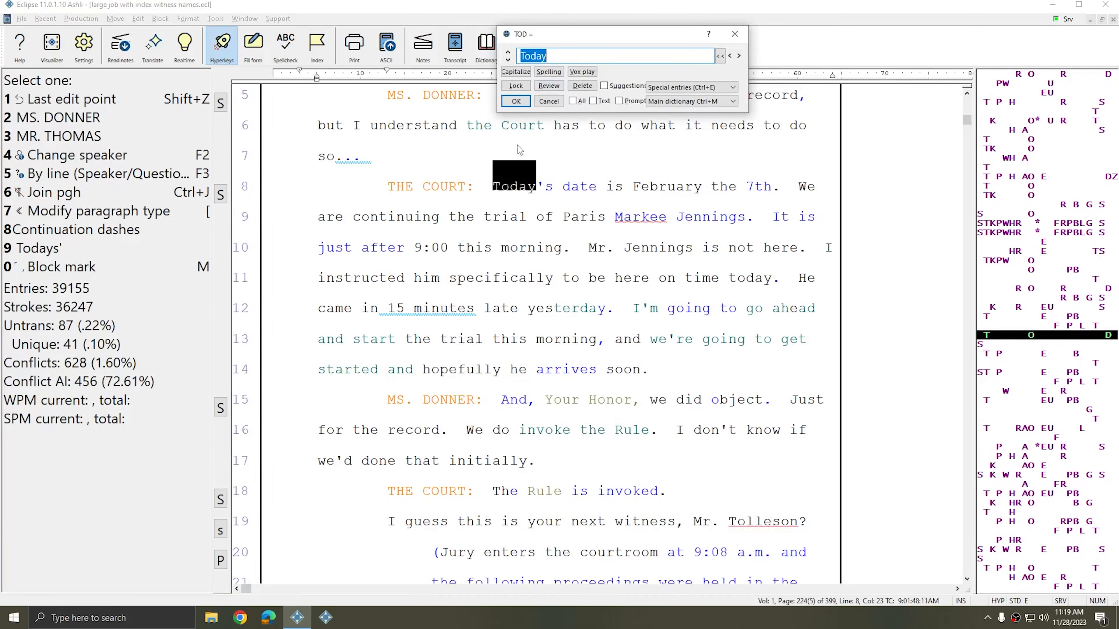
left_click(515, 101)
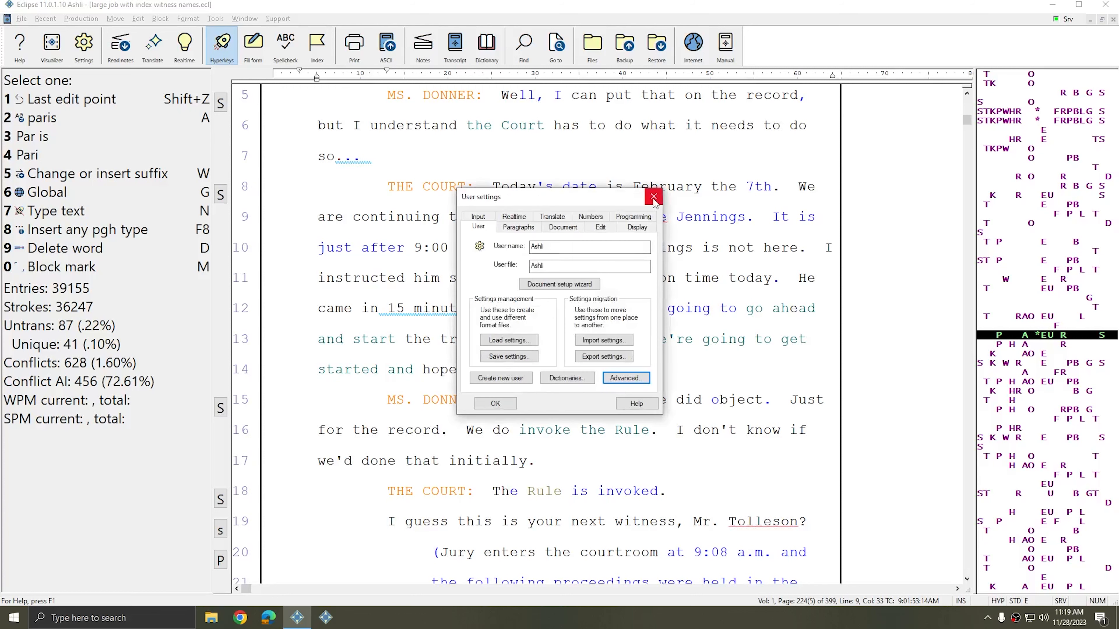
left_click(653, 196)
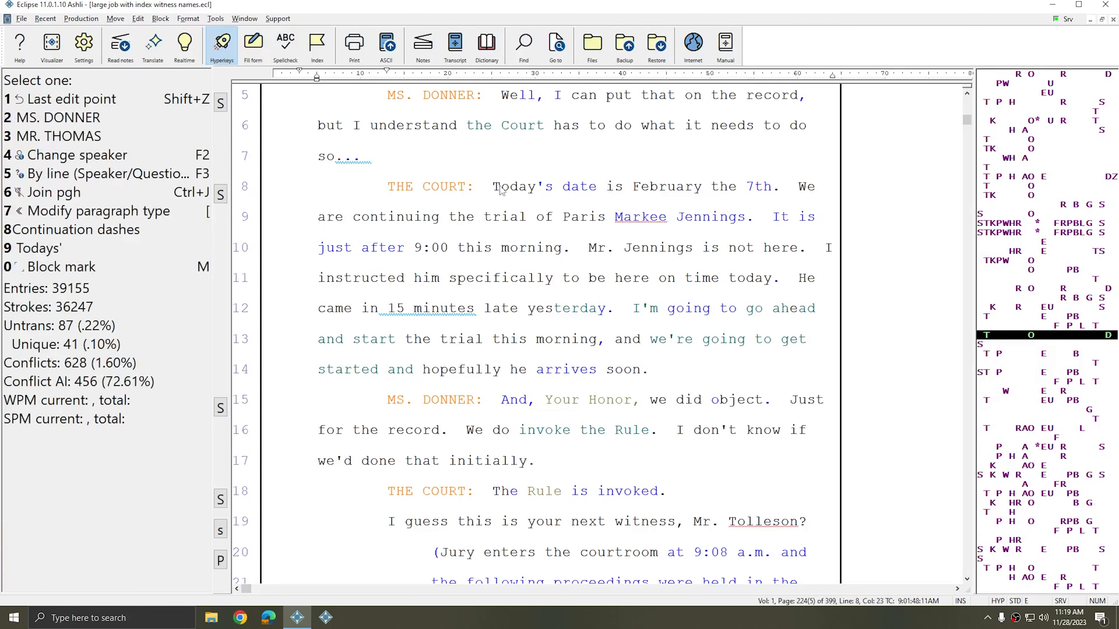